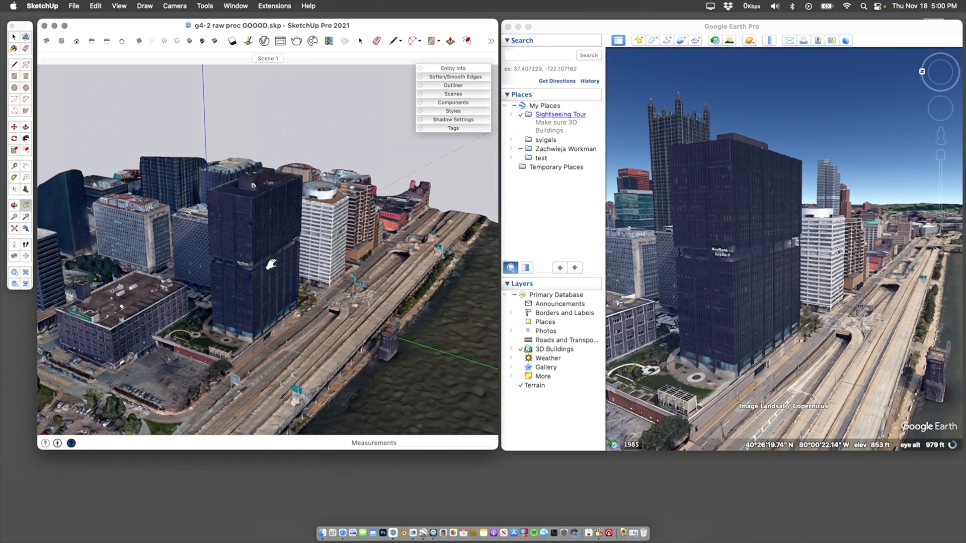
Orbit the textured riverfront buildings model in SketchUp to show it off
drag(271, 265, 238, 292)
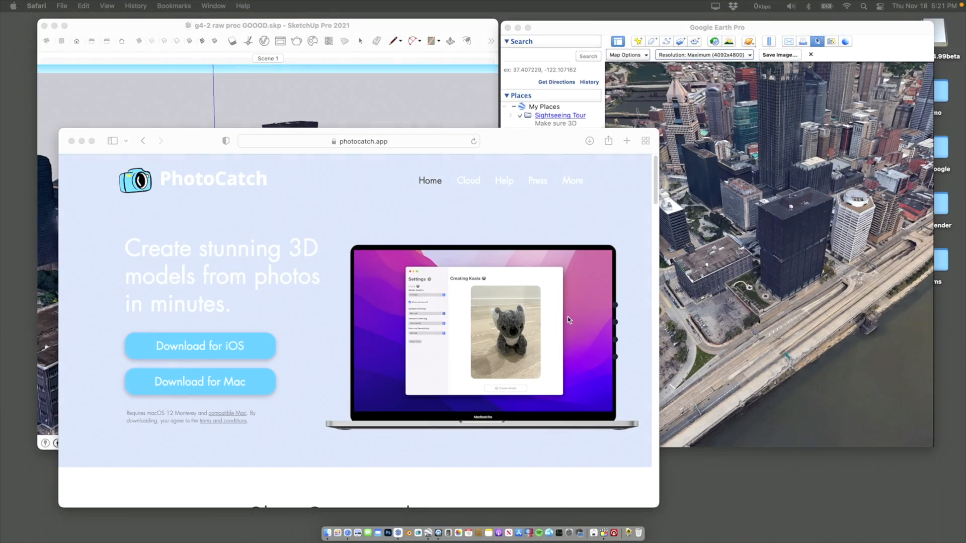
mouse_move(182, 178)
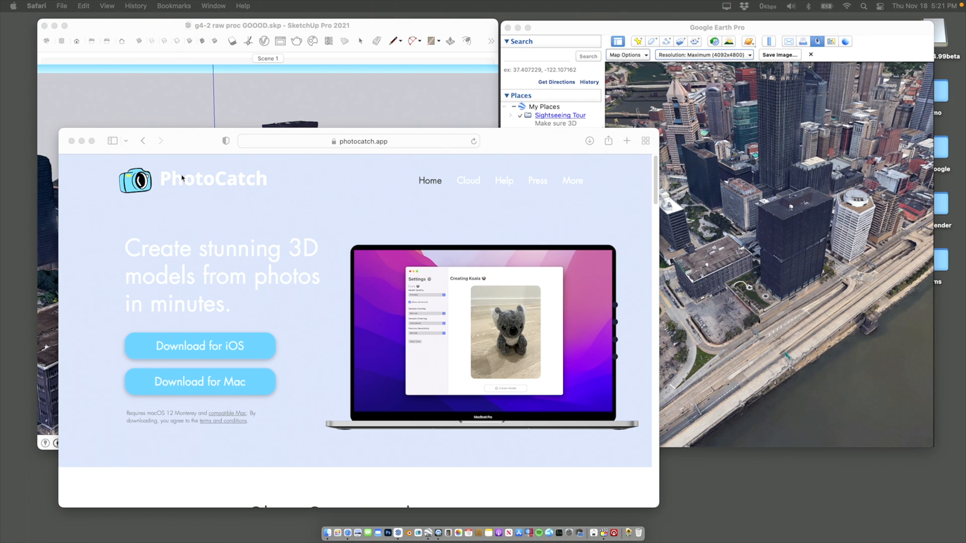
mouse_move(243, 196)
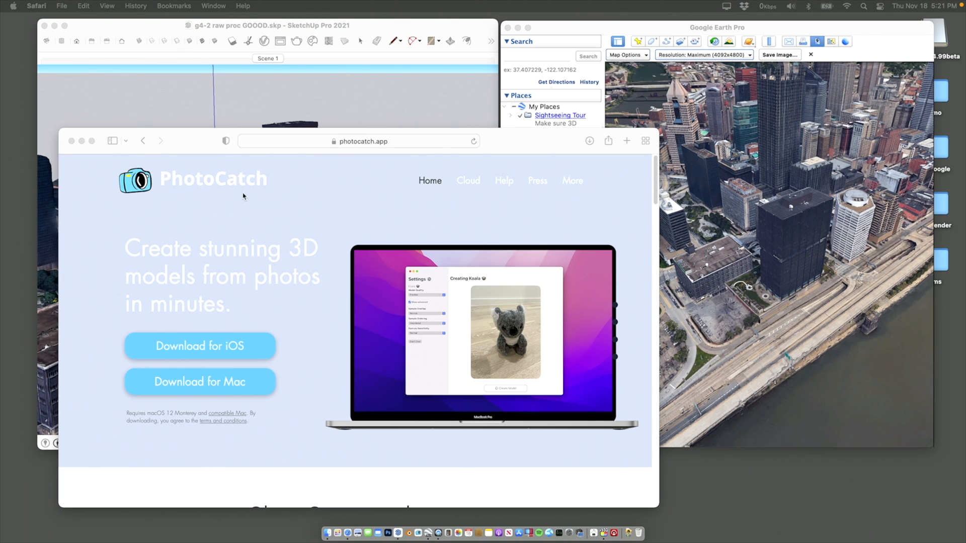
mouse_move(768, 179)
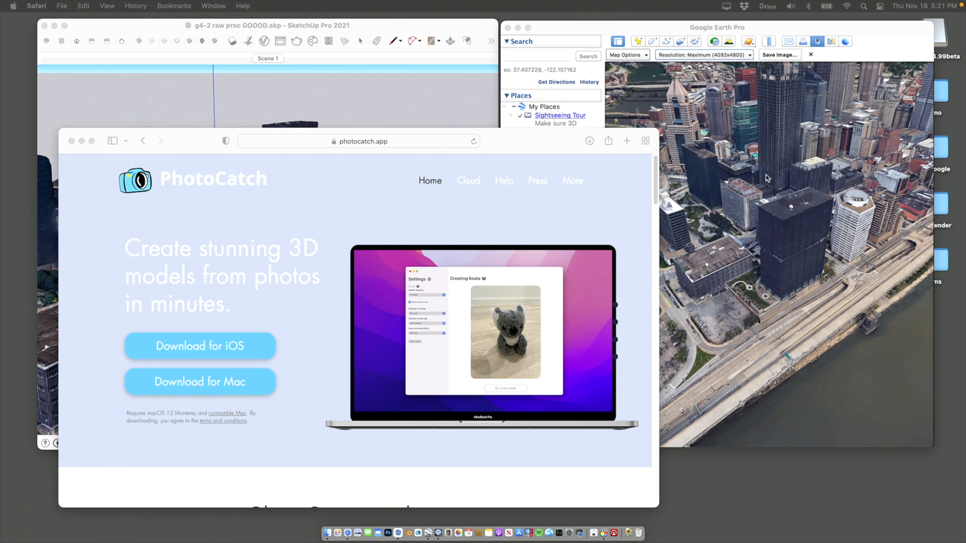
mouse_move(193, 186)
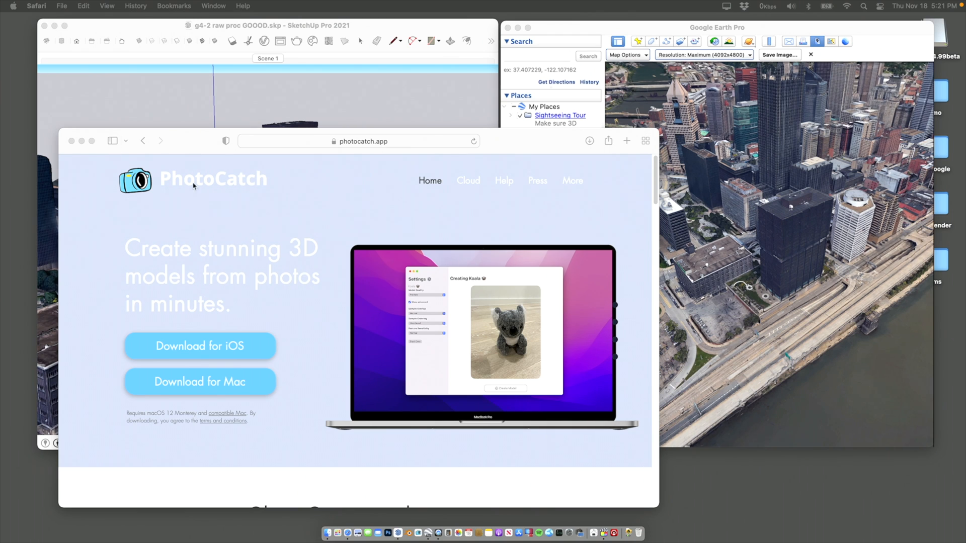
mouse_move(200, 316)
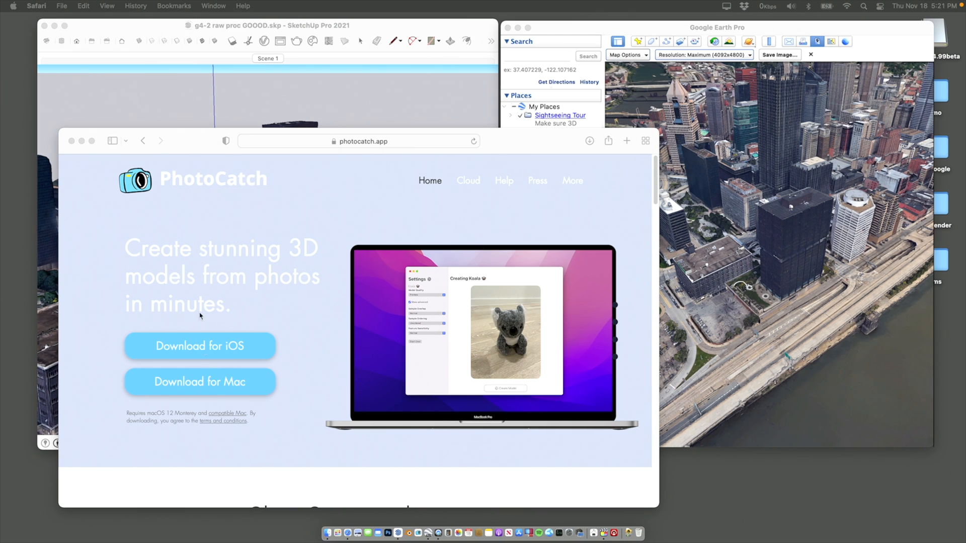
click(392, 534)
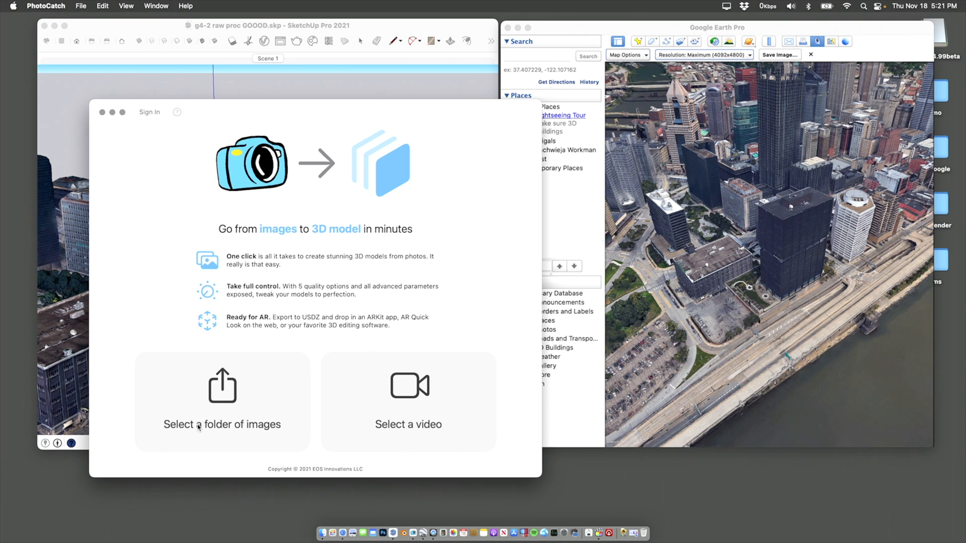
mouse_move(213, 421)
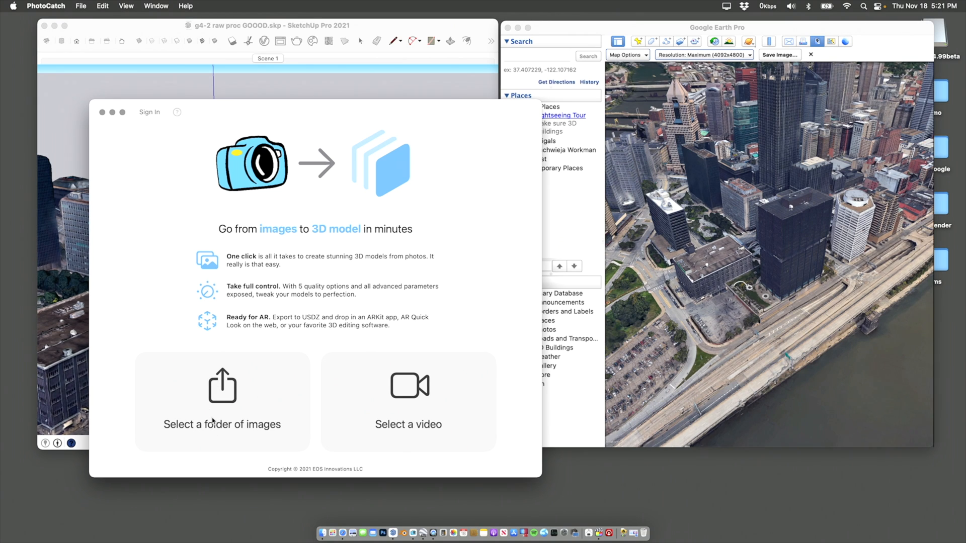
mouse_move(421, 425)
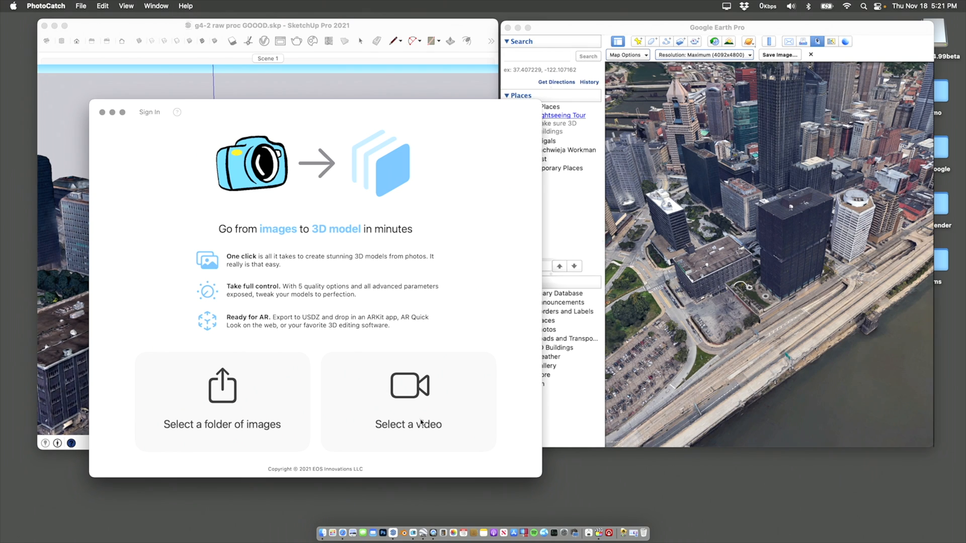
mouse_move(451, 376)
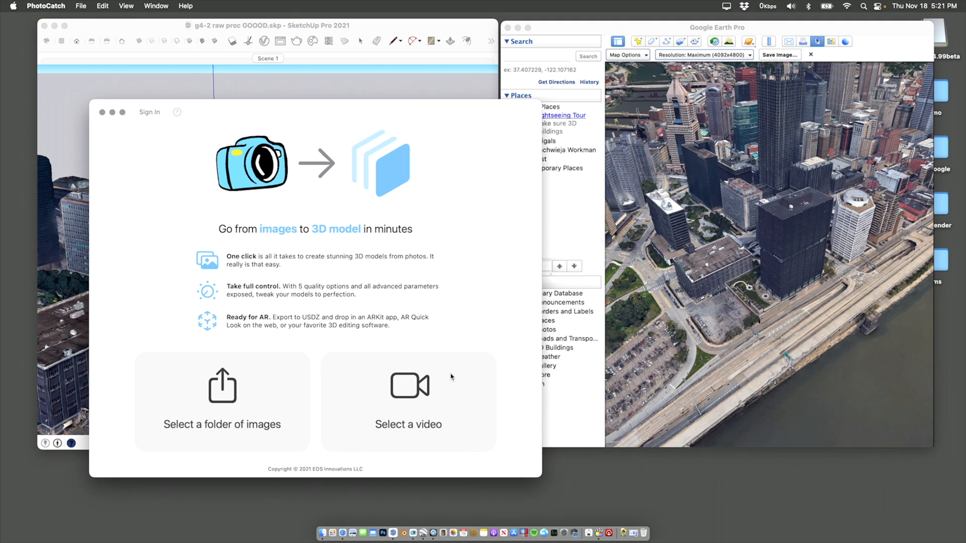
mouse_move(653, 326)
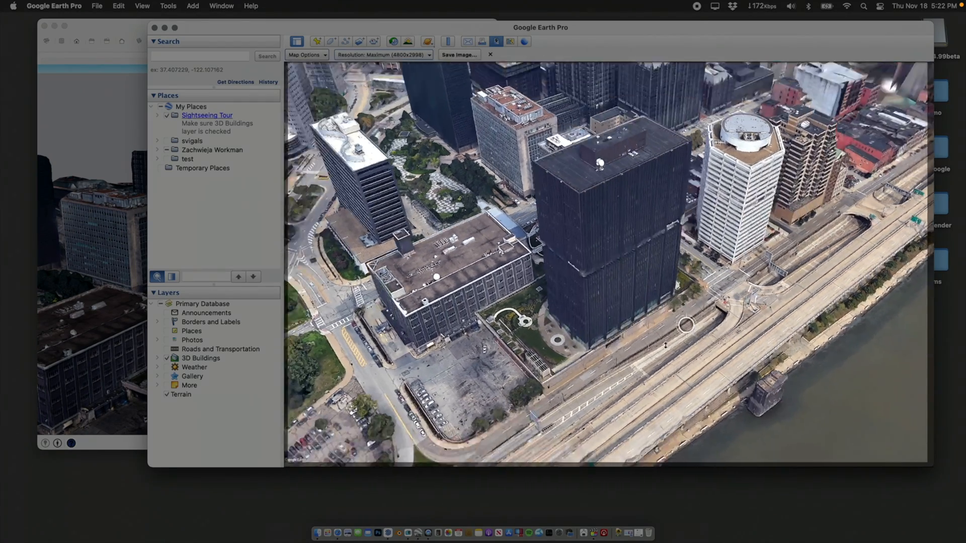
Orbit the Google Earth 3D view around the dark riverfront tower while recording
drag(665, 345, 714, 369)
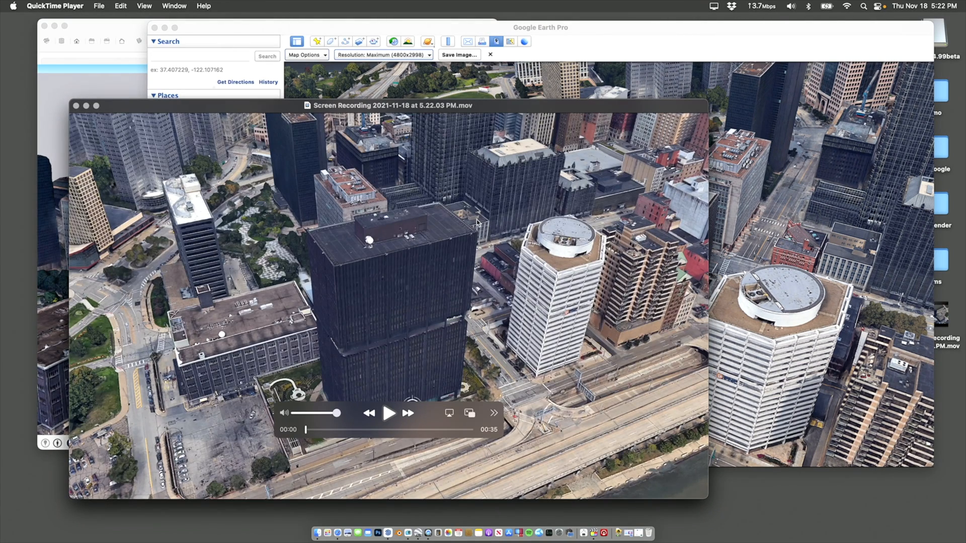
mouse_move(308, 431)
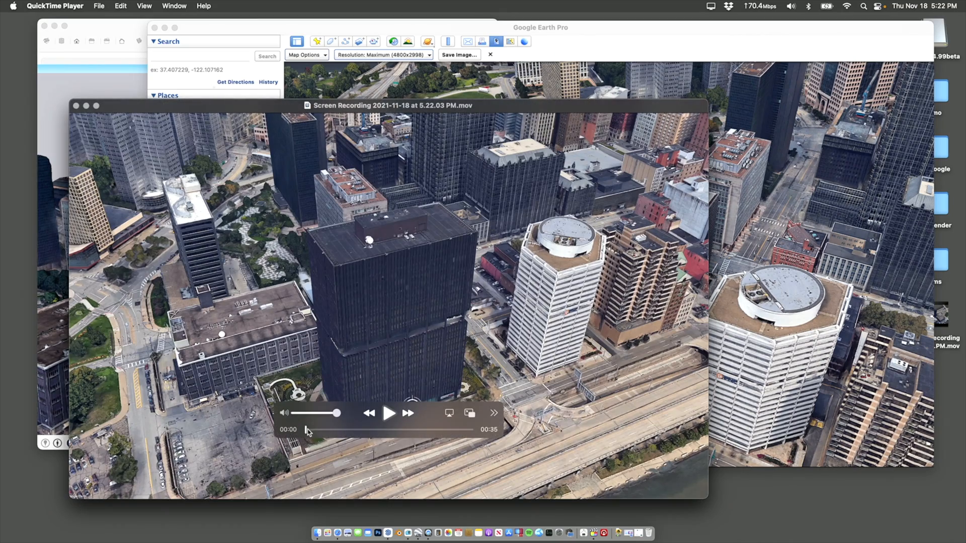
Export the recording as buildingPittsburgh01.mov in the demo folder, replacing the existing file, and close it
drag(336, 430, 363, 429)
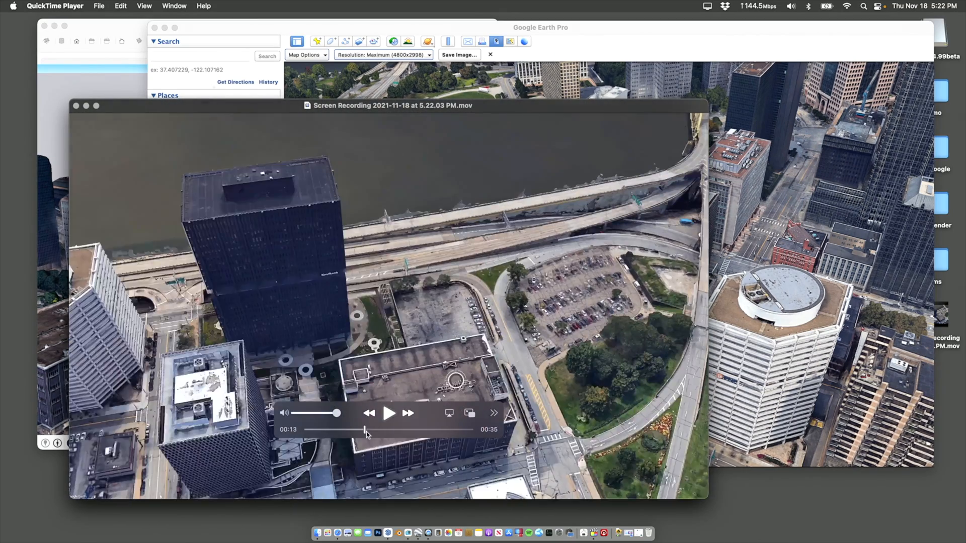
click(389, 414)
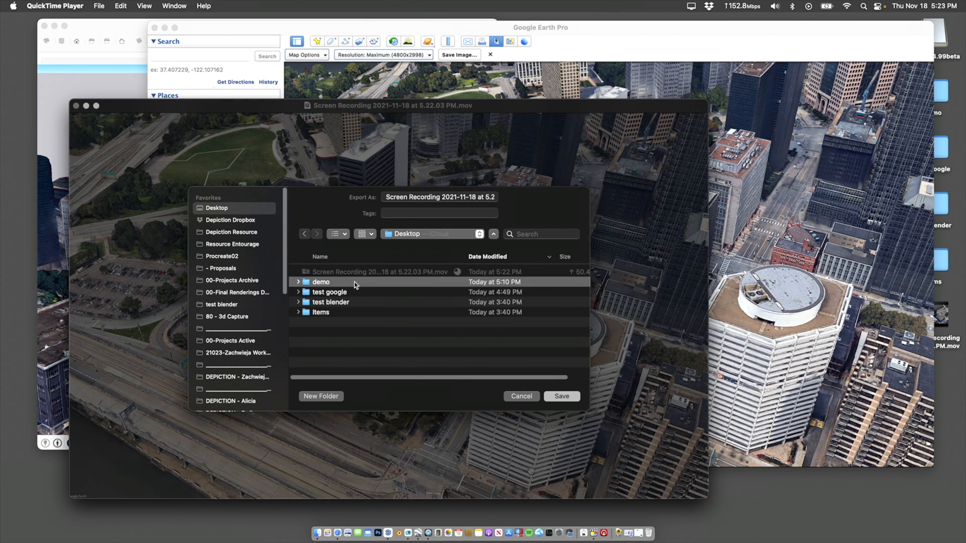
double_click(320, 282)
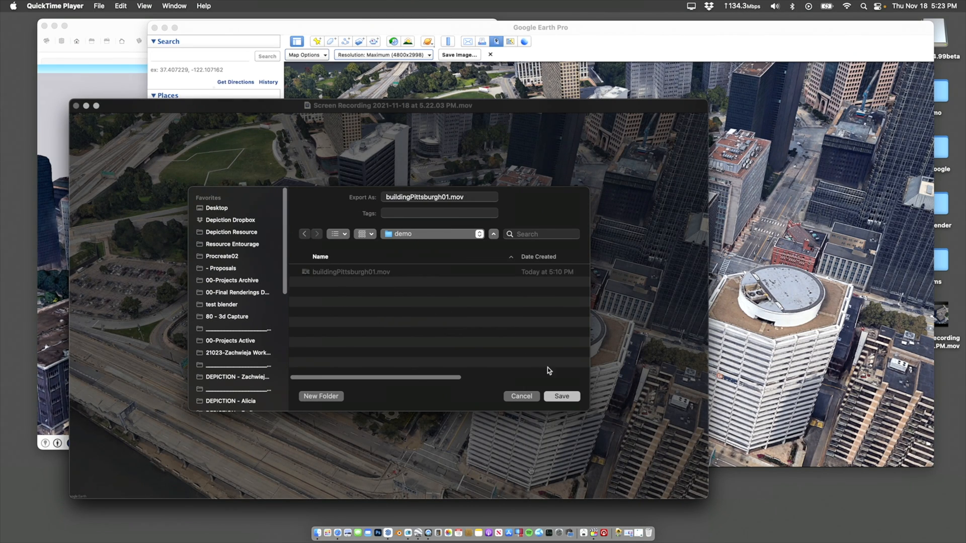
click(560, 396)
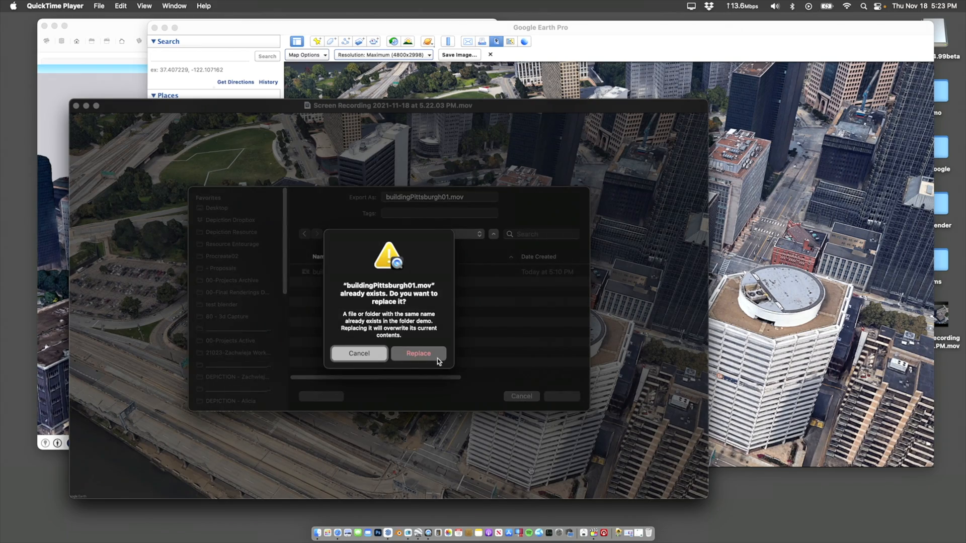
click(419, 353)
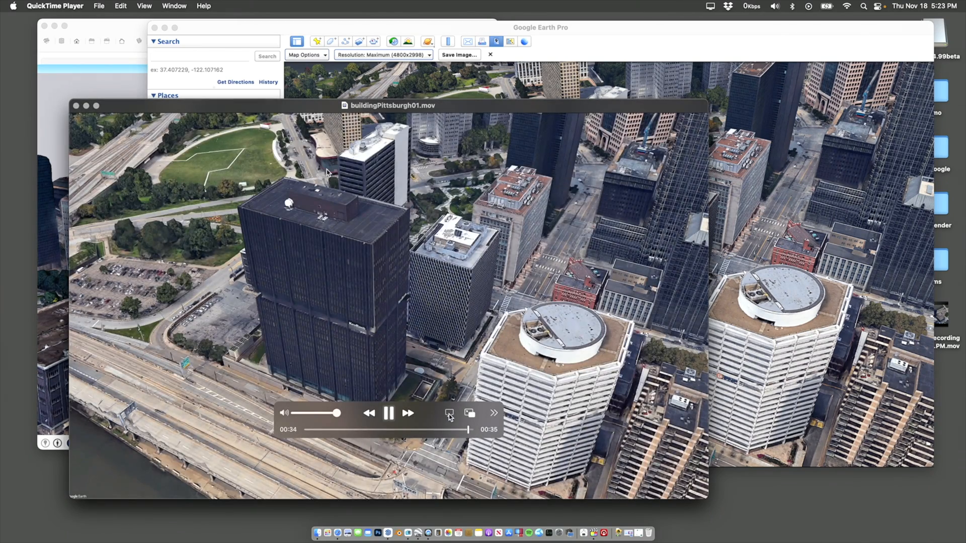
click(388, 533)
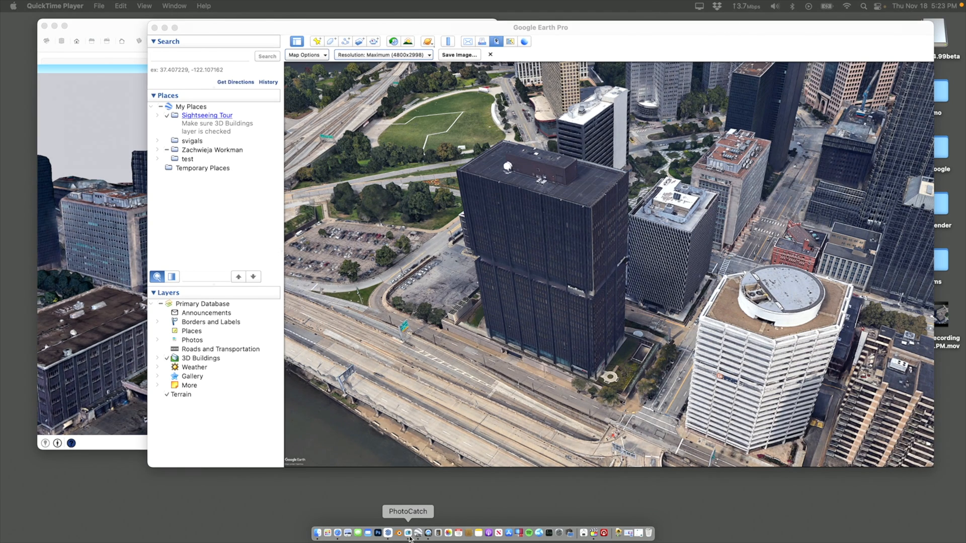
Load the building fly-around video into PhotoCatch as the photo source, accepting the sampled frames
click(408, 533)
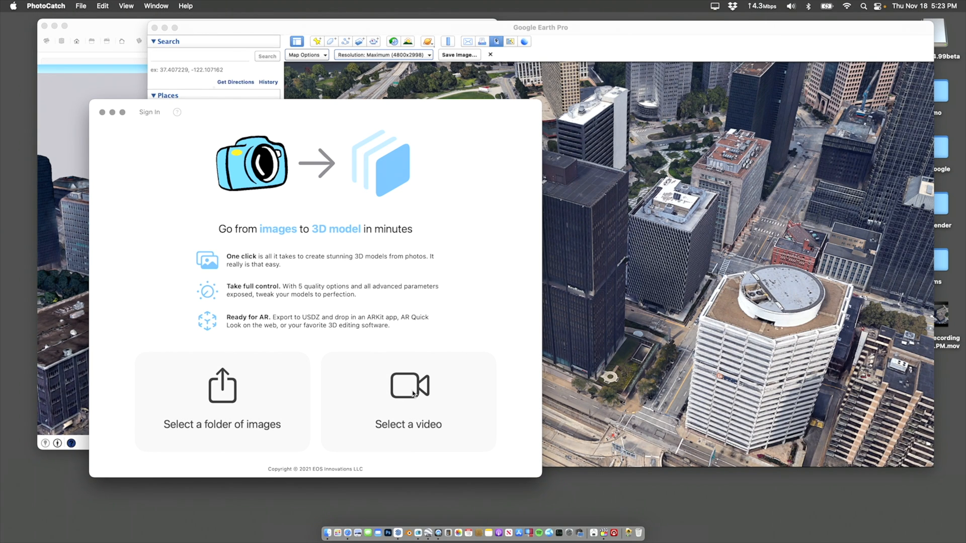
click(407, 385)
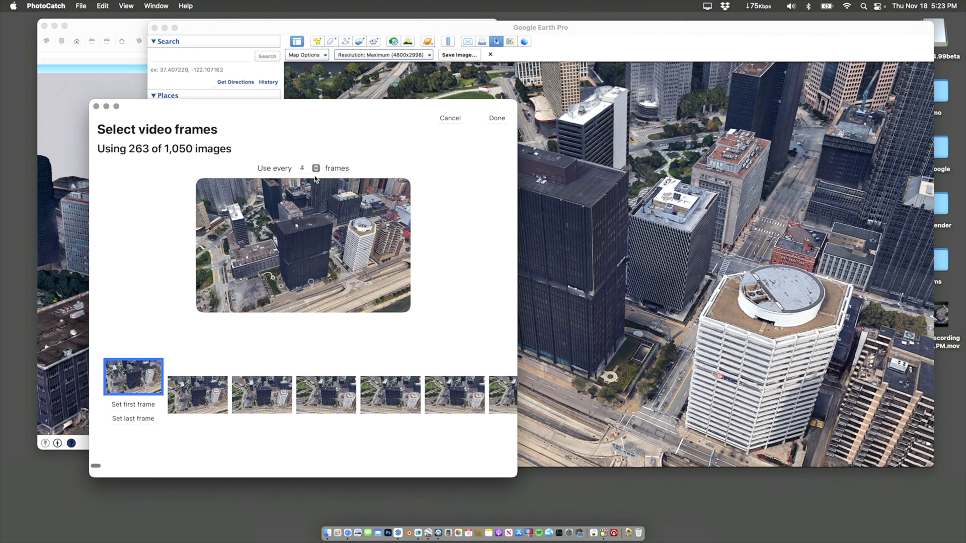
mouse_move(140, 156)
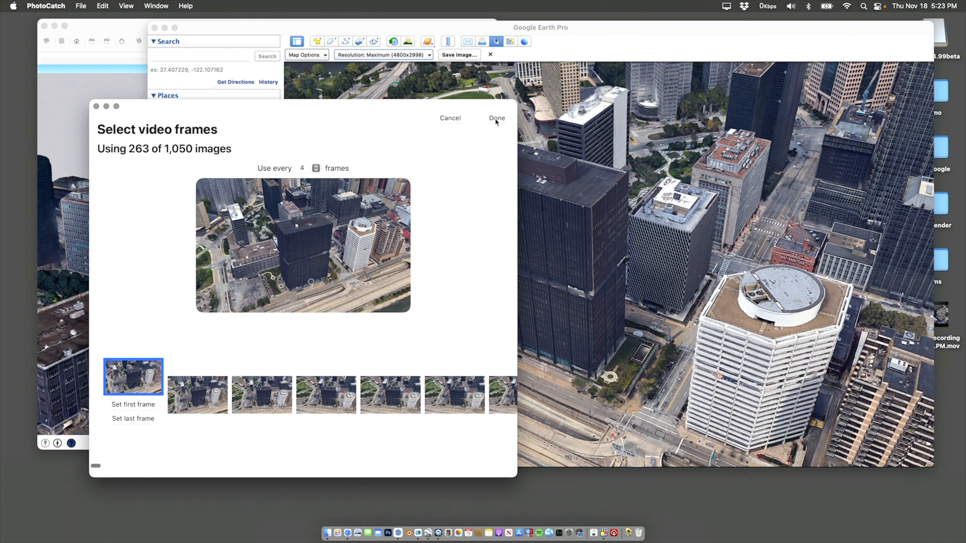
click(496, 118)
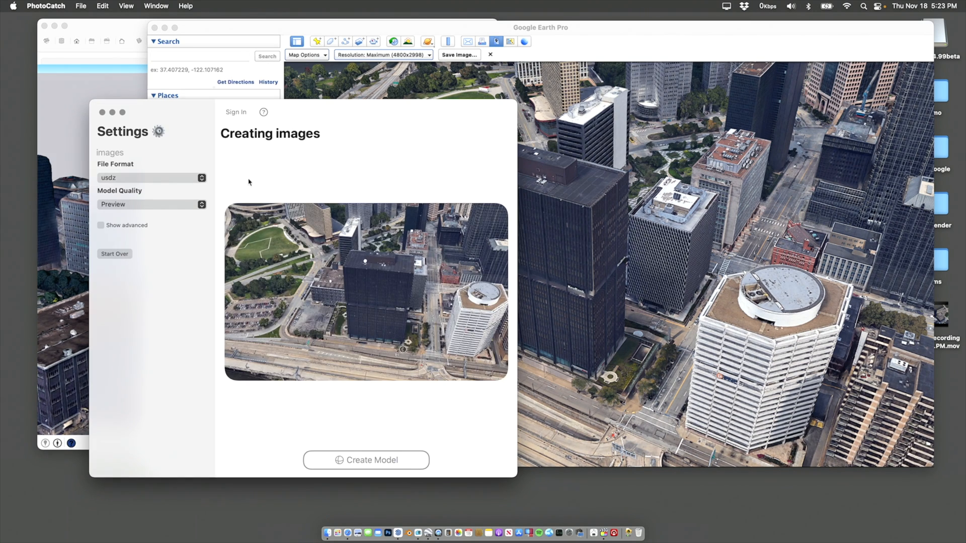
Set the output file format to obj and model quality to Raw, then build the model
click(150, 178)
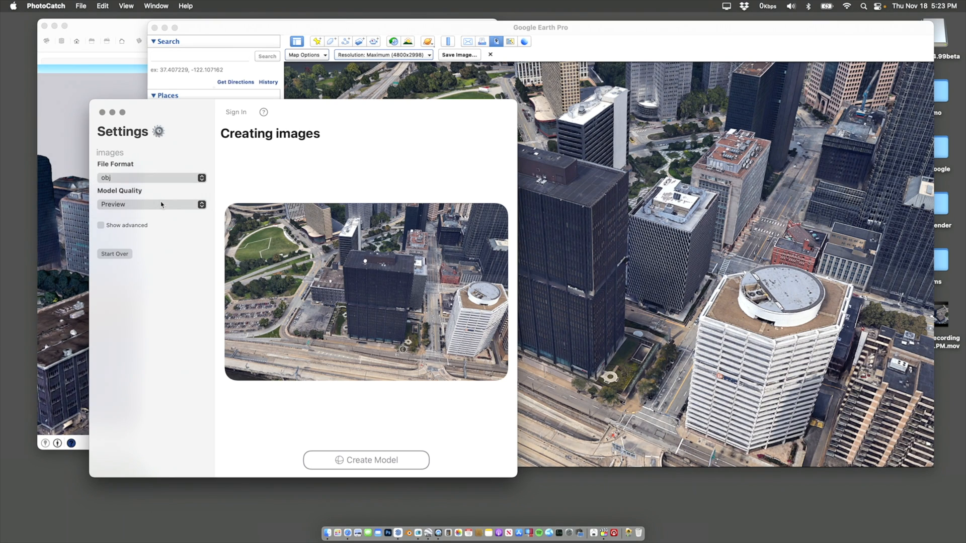
click(151, 204)
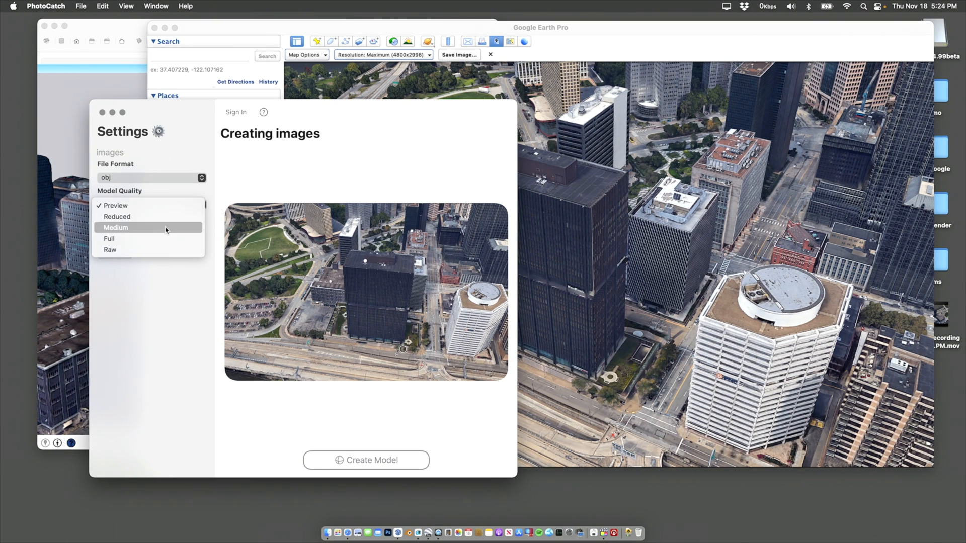
mouse_move(110, 249)
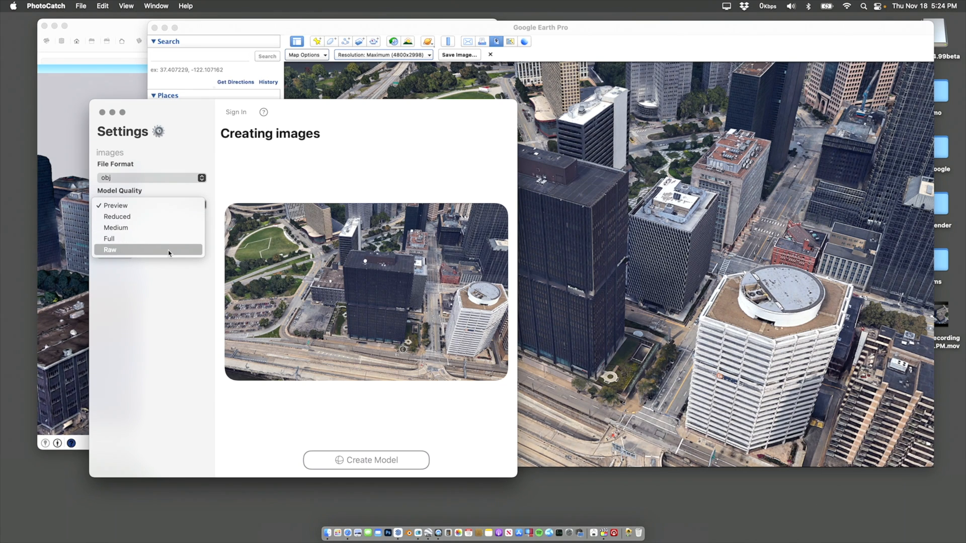
click(110, 250)
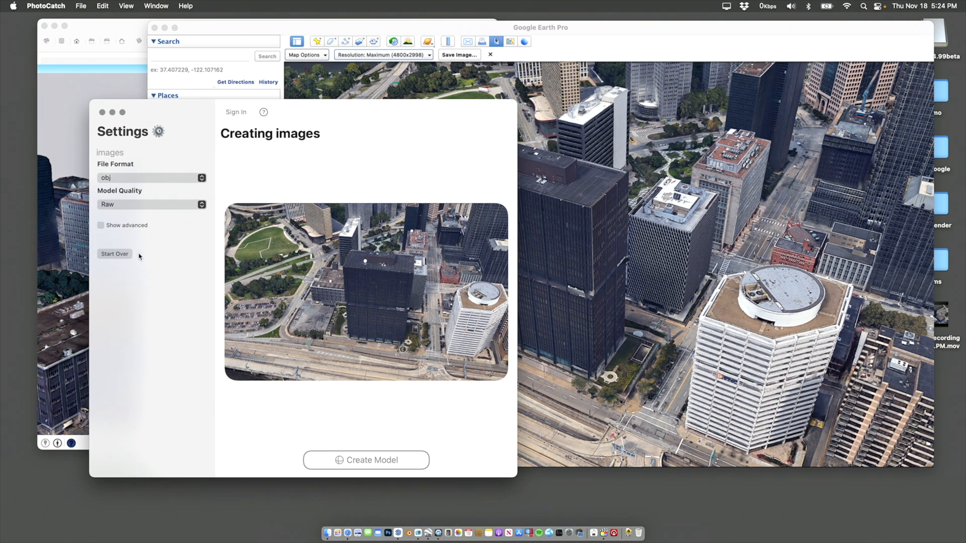
click(365, 459)
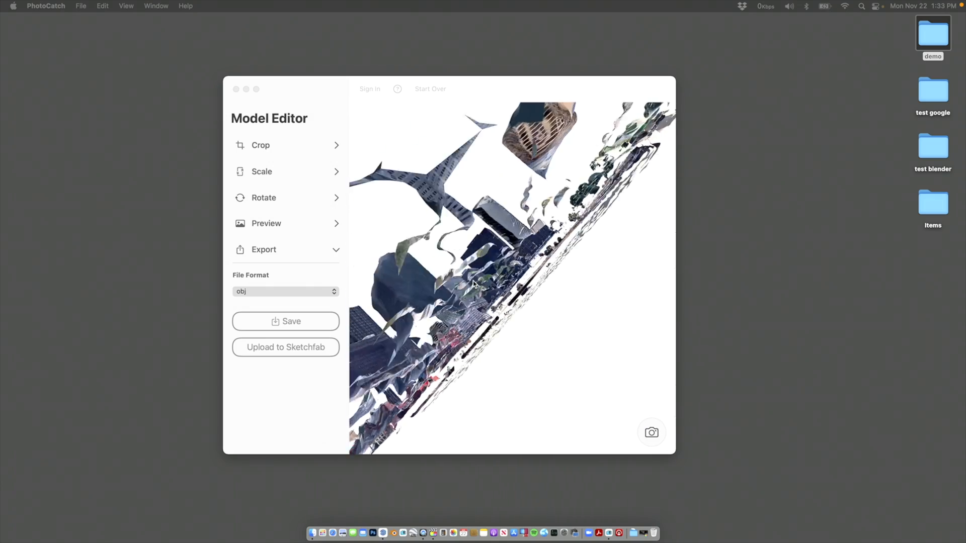
Save the model as an OBJ export named for the building02 folder
click(284, 292)
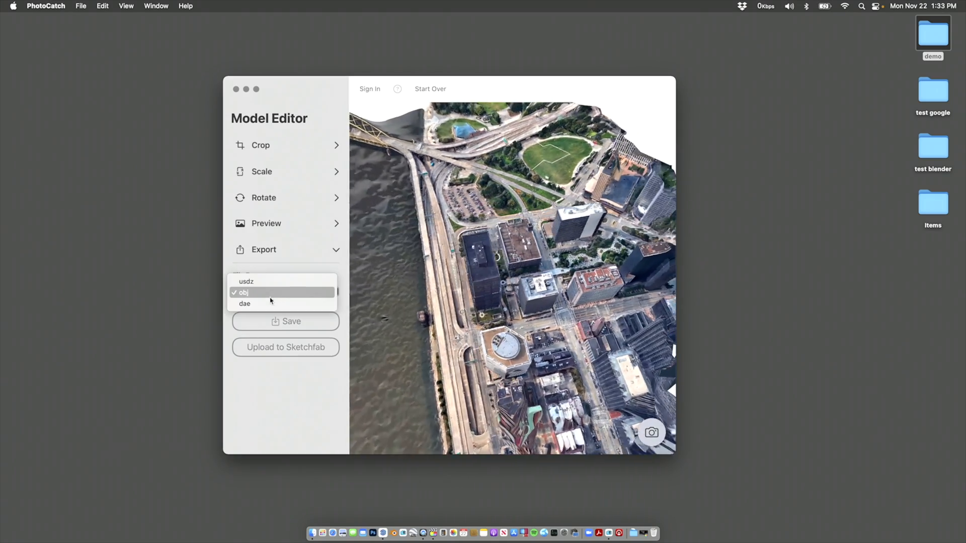
click(243, 293)
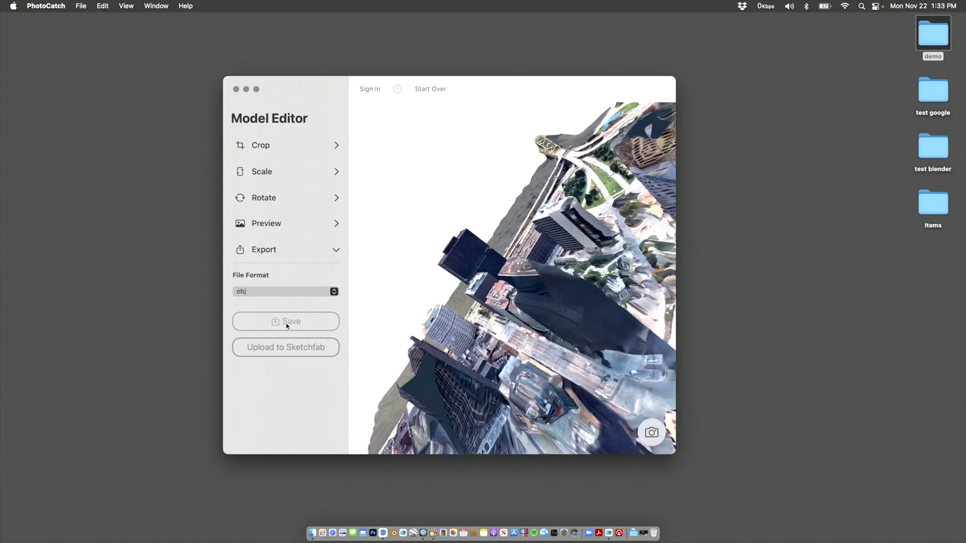
click(285, 321)
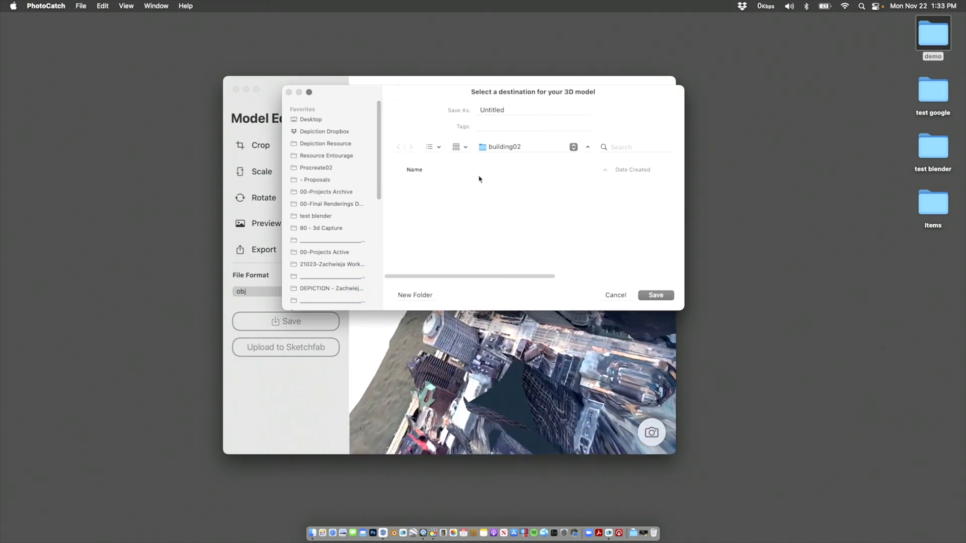
text(buidl)
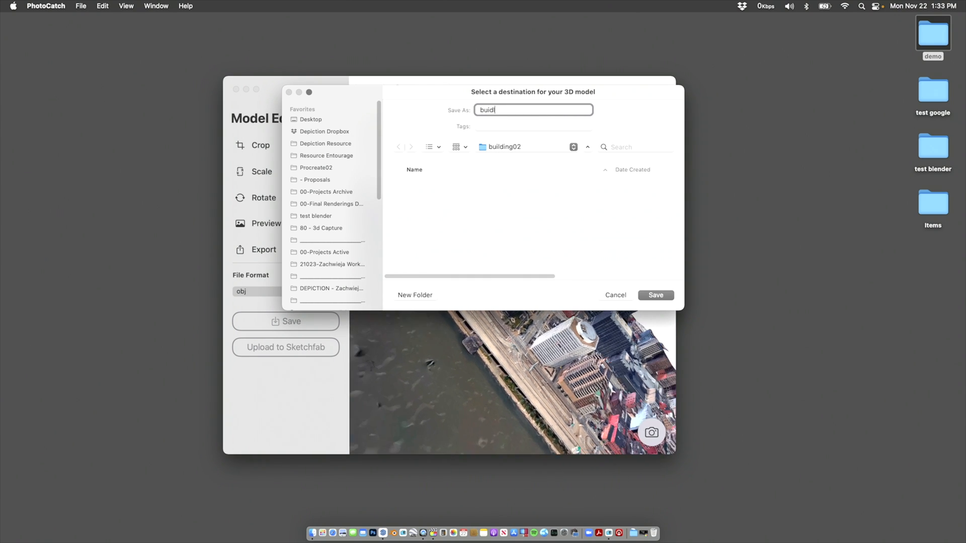
key(Backspace)
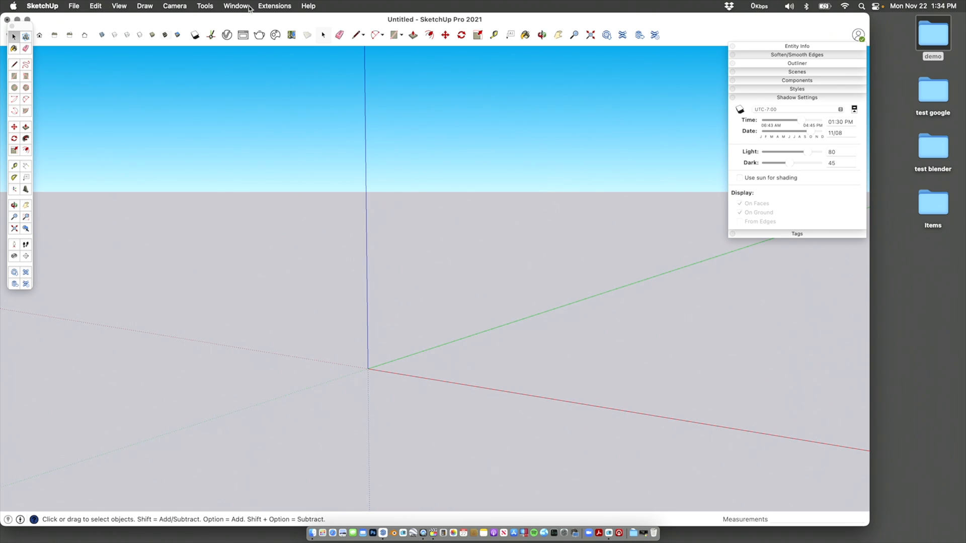
Check SketchUp's native import formats for obj, then reach for the SimLab OBJ Importer extension
click(274, 6)
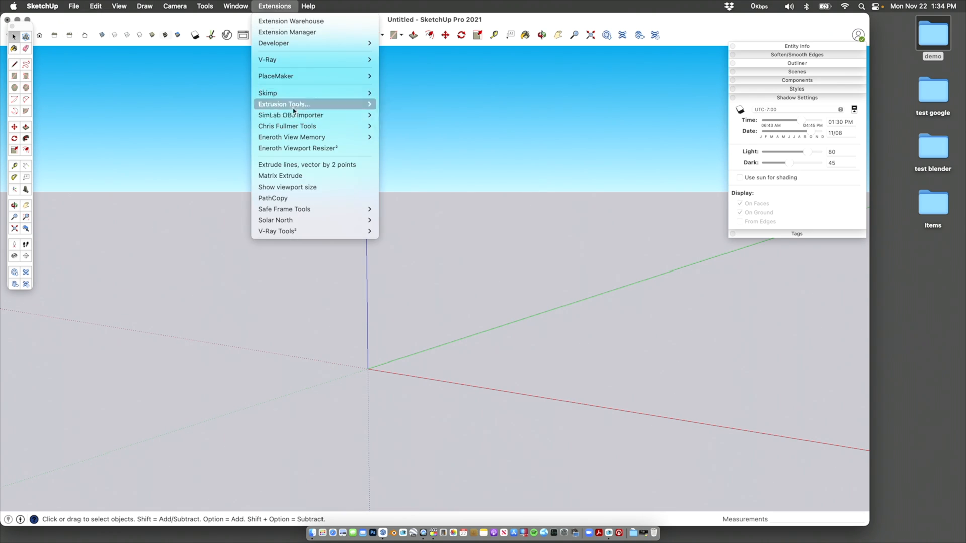
mouse_move(290, 114)
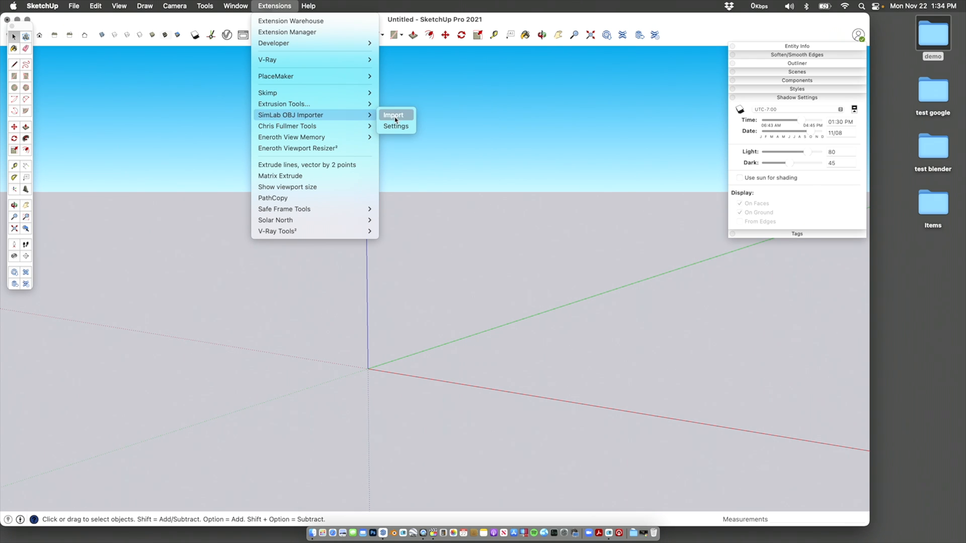
click(74, 6)
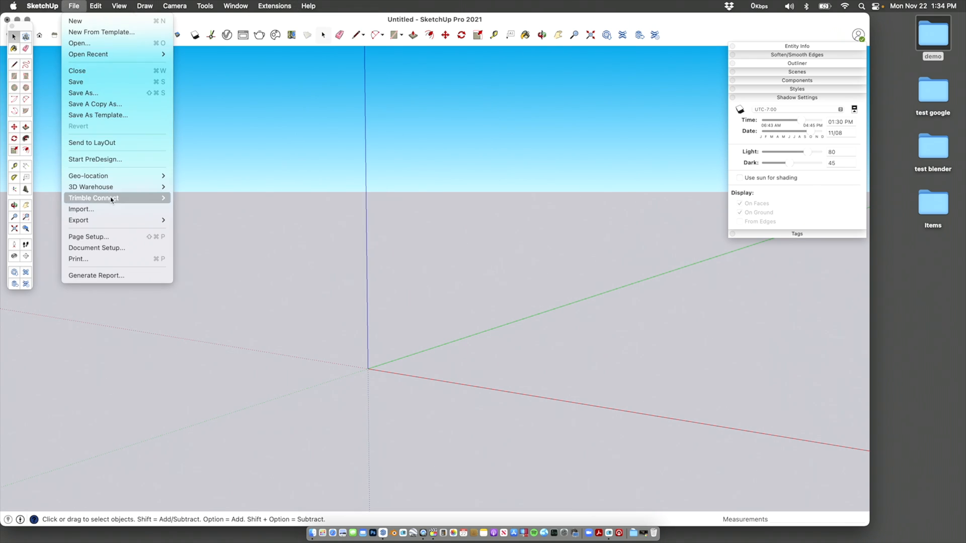
click(80, 209)
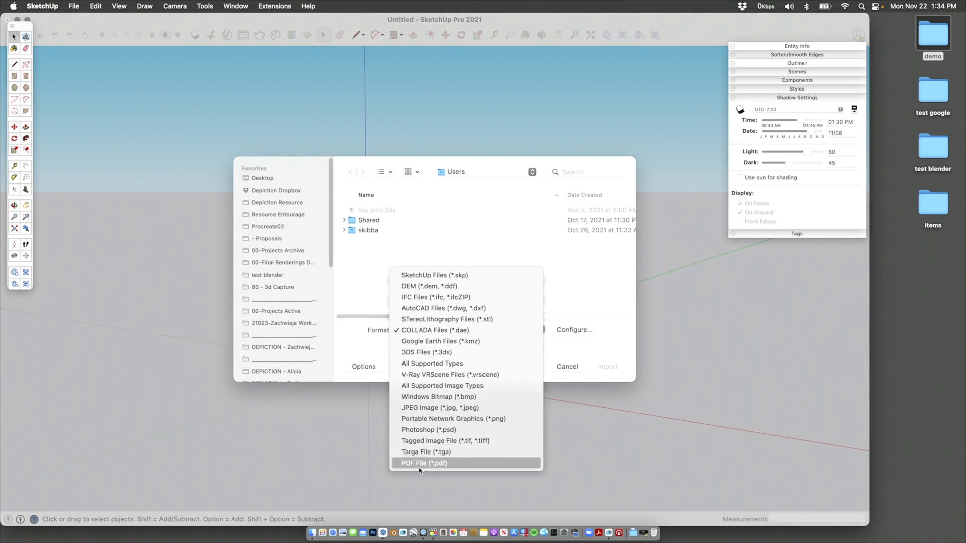
mouse_move(455, 451)
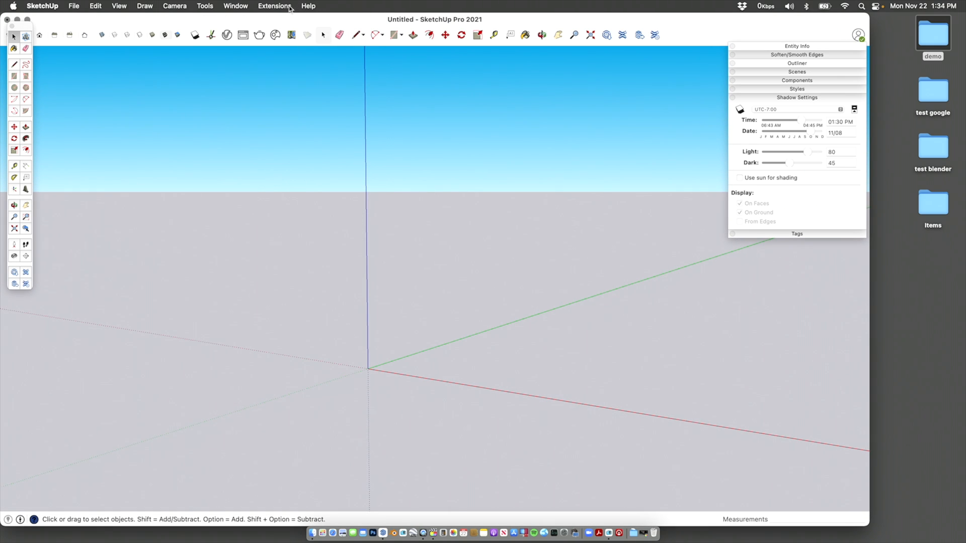
click(273, 6)
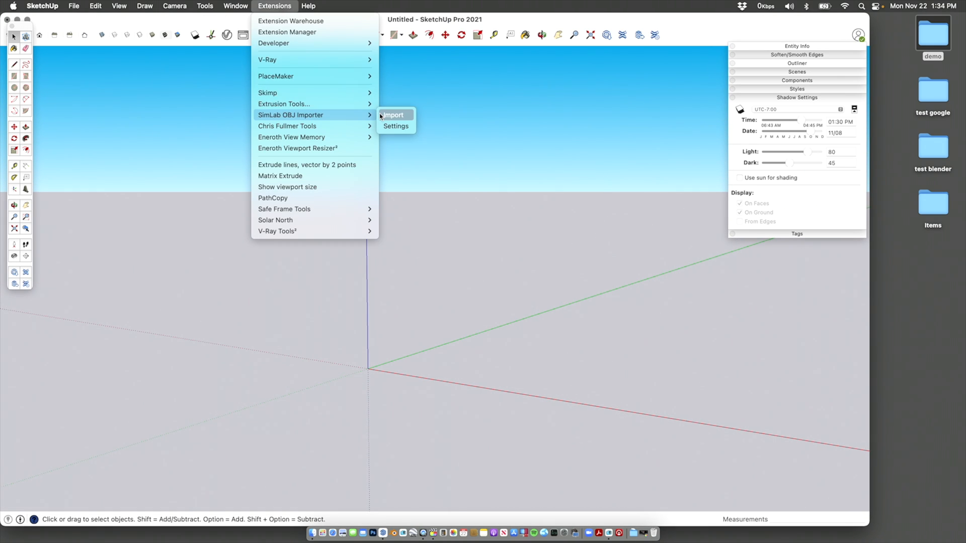
mouse_move(381, 116)
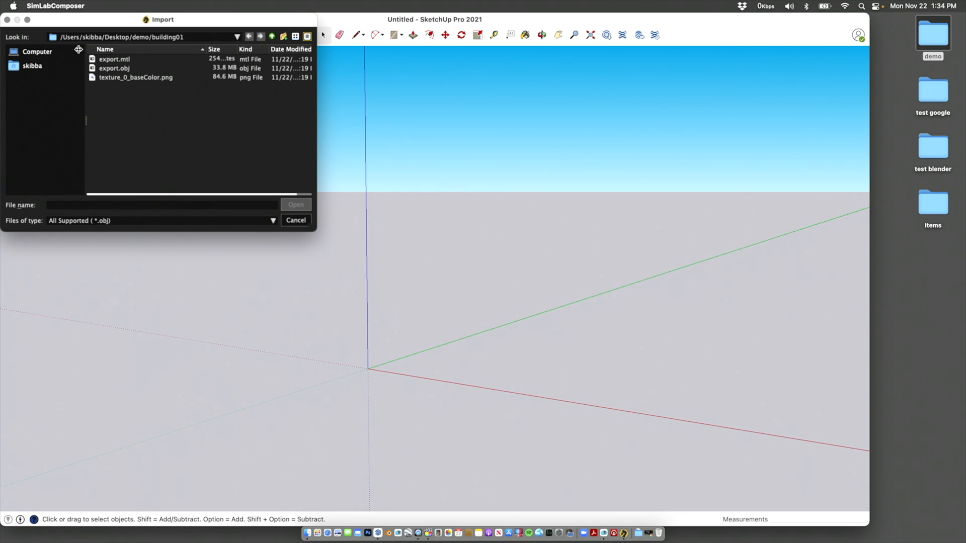
Import export.obj from Desktop/demo/building02 into the SketchUp scene
click(272, 36)
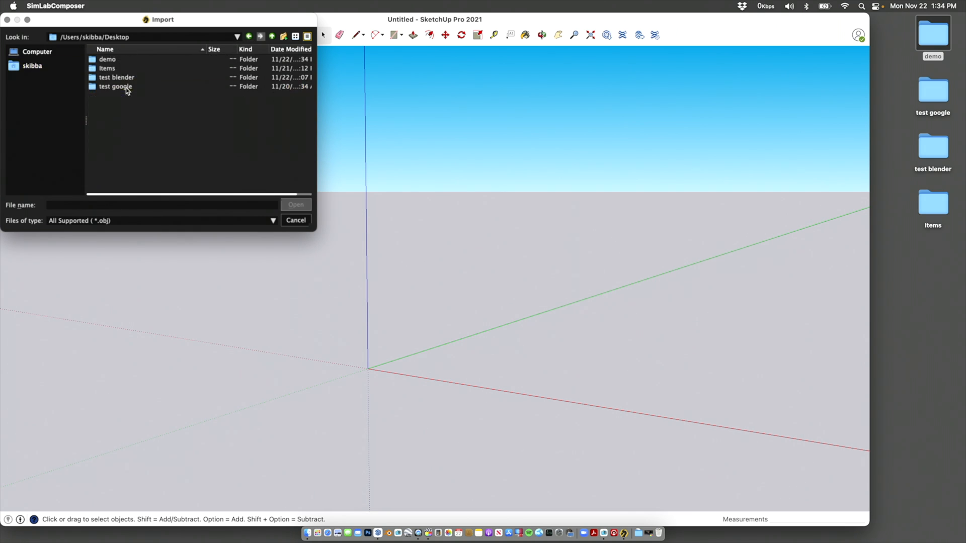
double_click(107, 60)
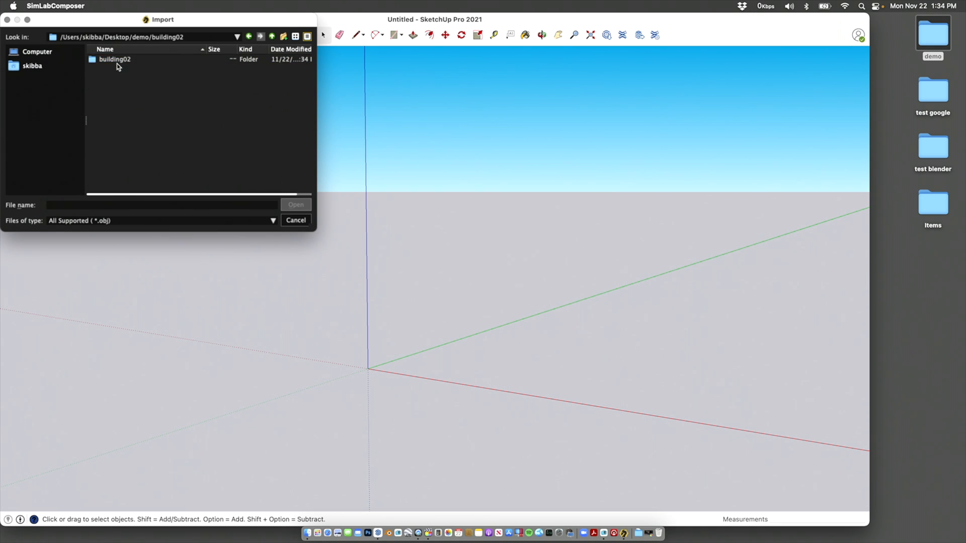
double_click(115, 59)
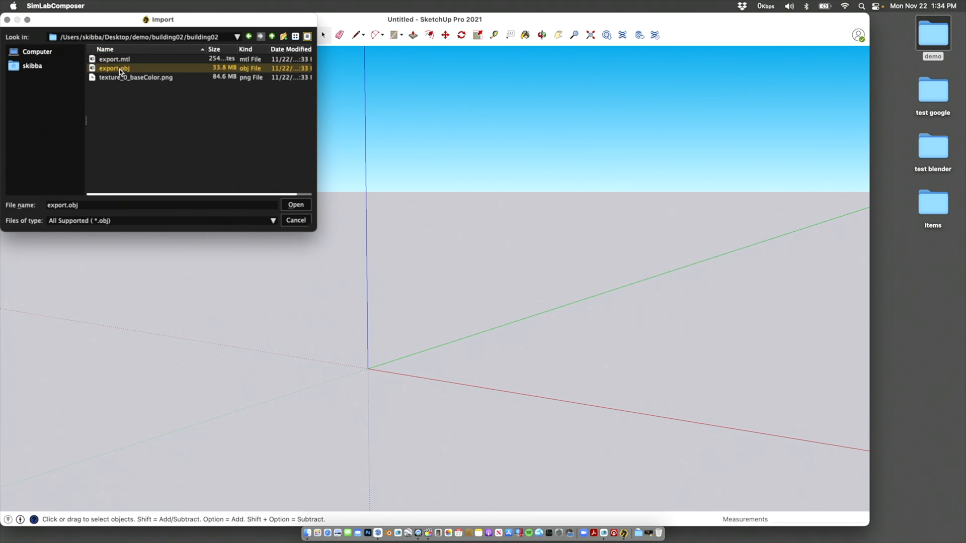
click(295, 205)
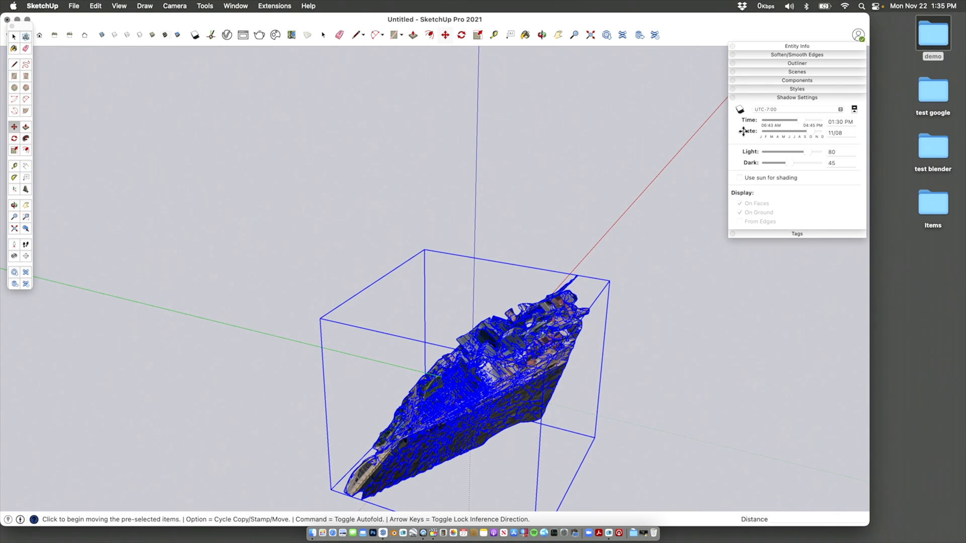
Uncheck Edges in the Styles edge settings so only the photo texture shows
click(796, 88)
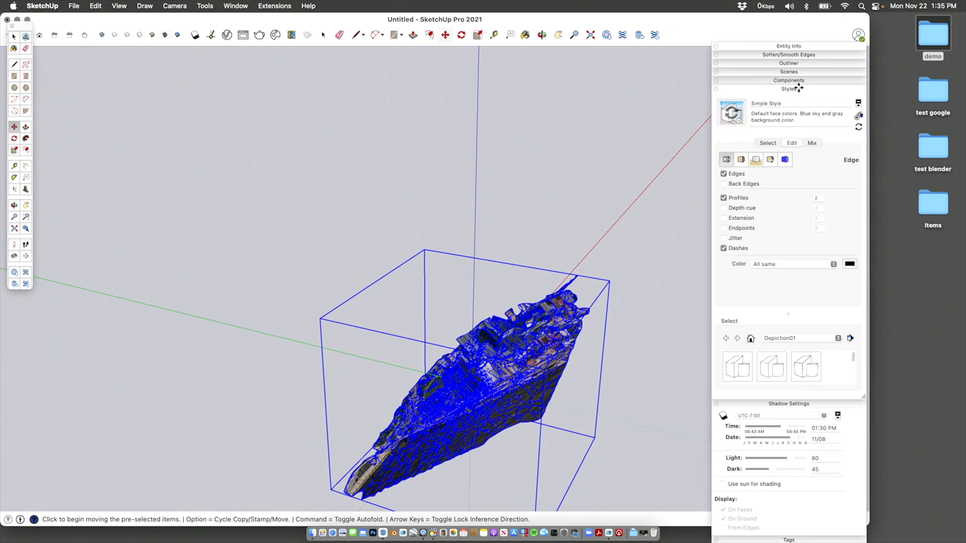
click(723, 173)
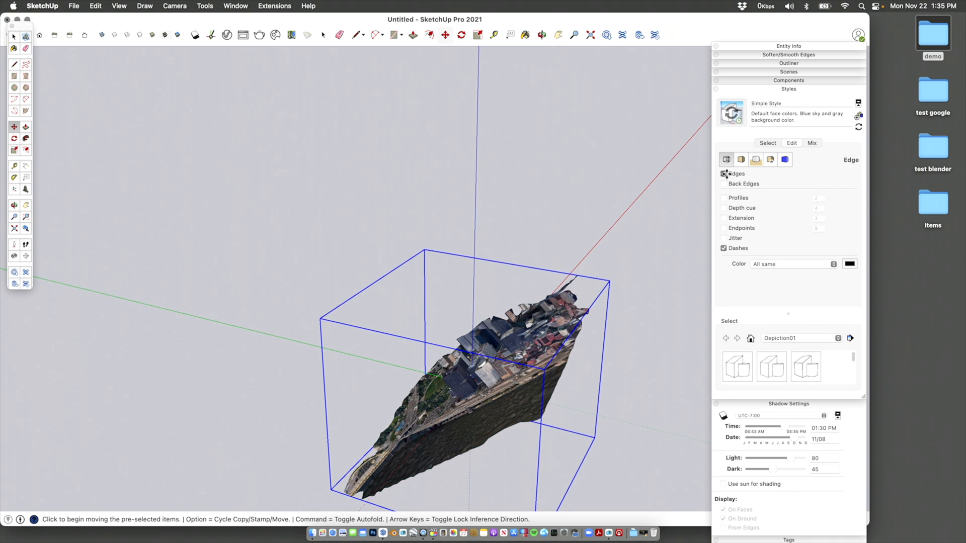
click(789, 88)
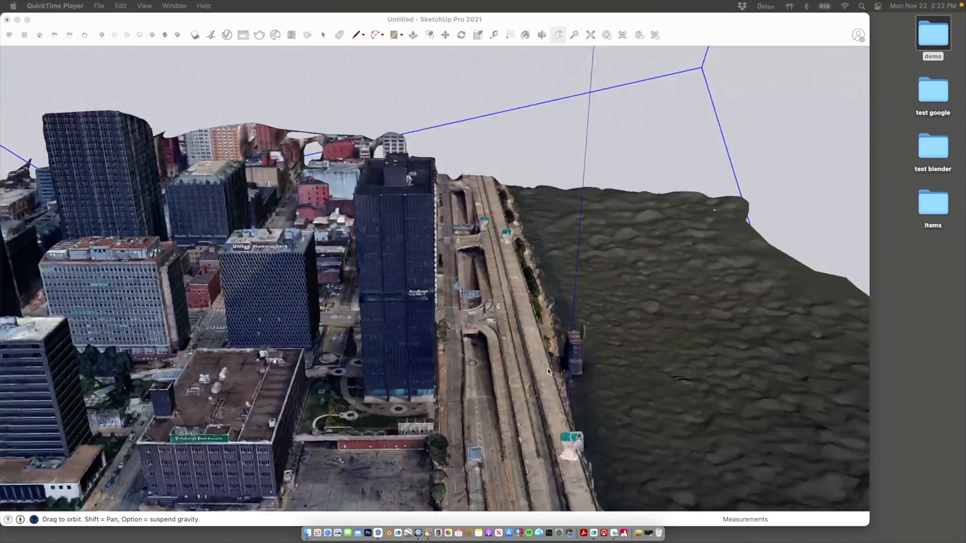
drag(548, 372, 471, 368)
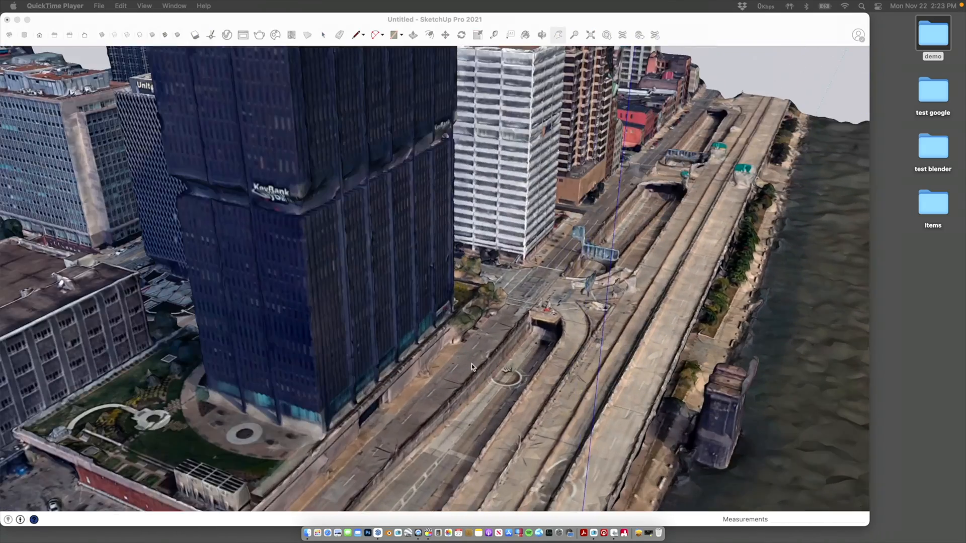
drag(471, 367, 552, 336)
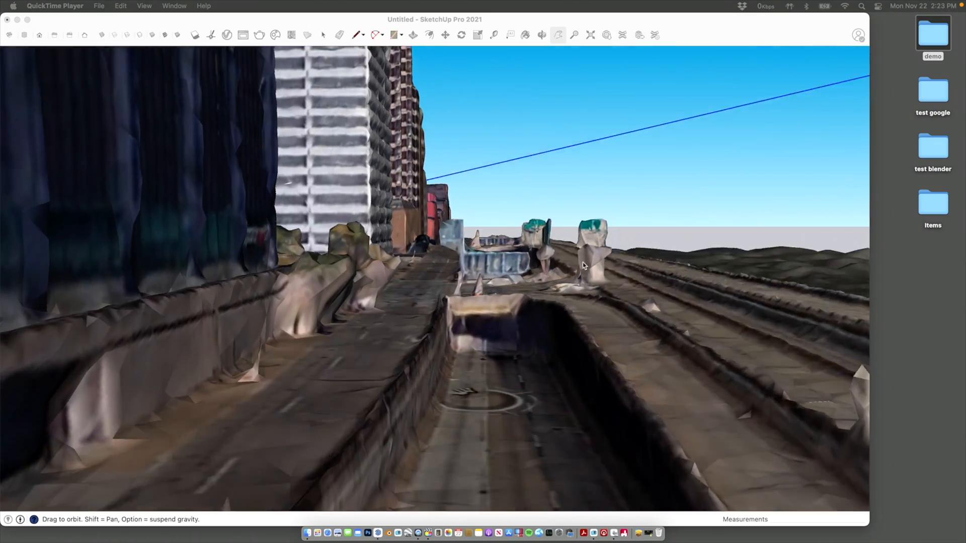
drag(583, 265, 551, 319)
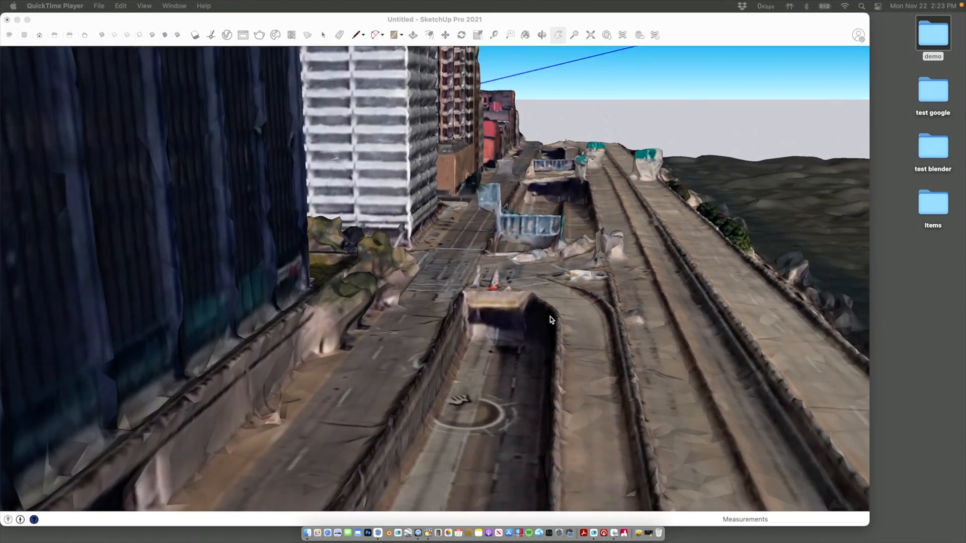
drag(554, 320, 499, 312)
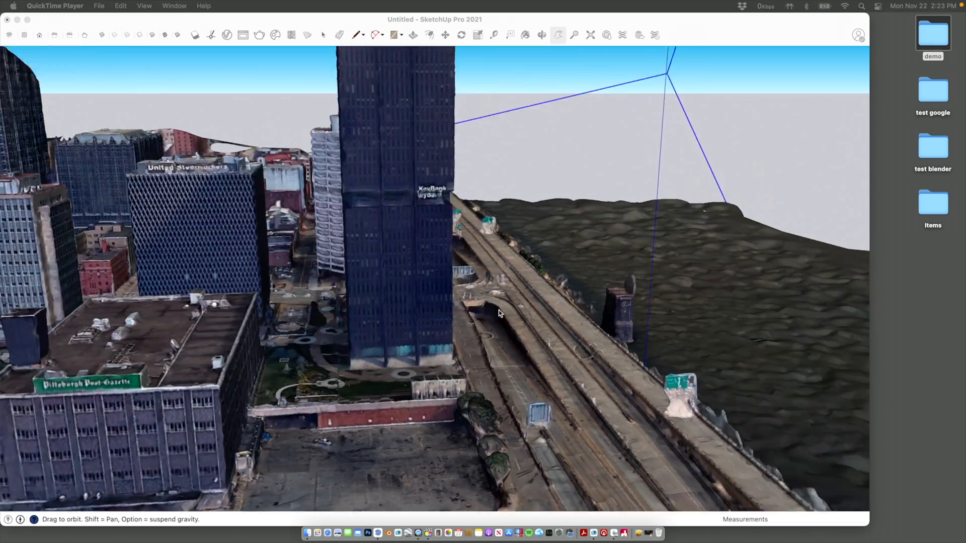
drag(499, 313, 386, 271)
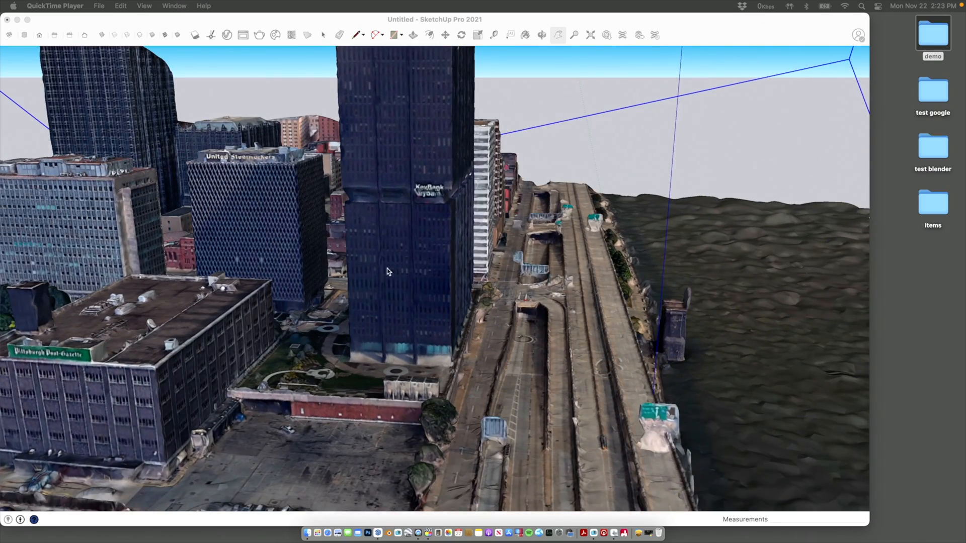
drag(386, 271, 420, 336)
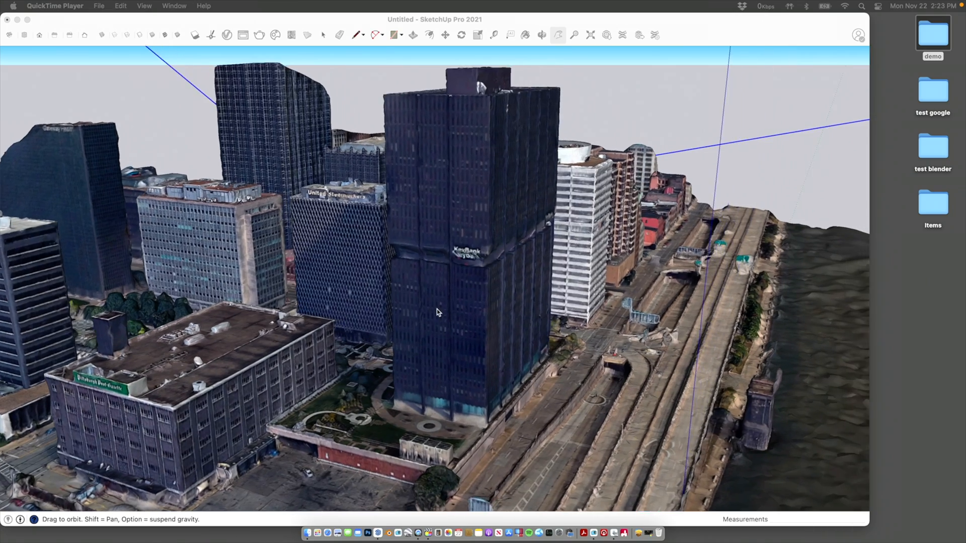
drag(438, 312, 425, 320)
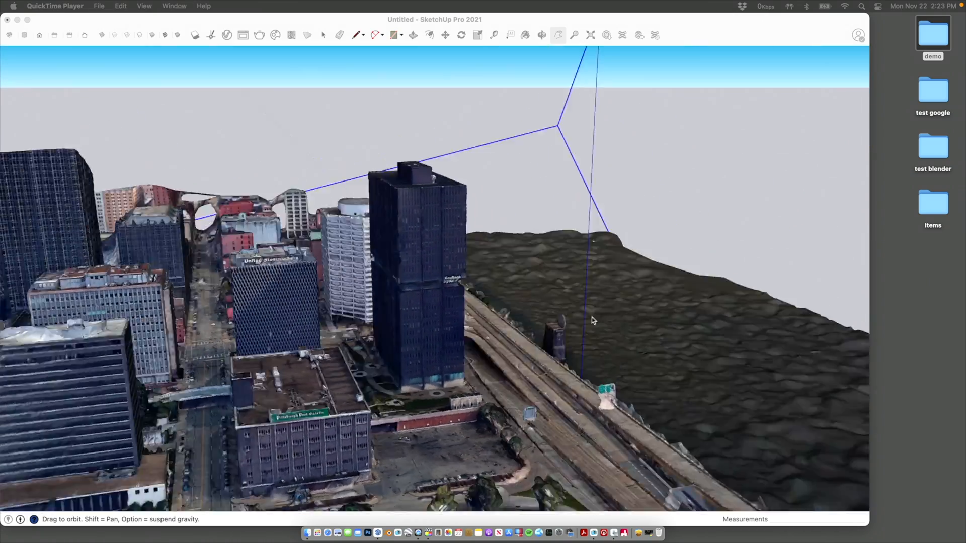
drag(592, 320, 386, 306)
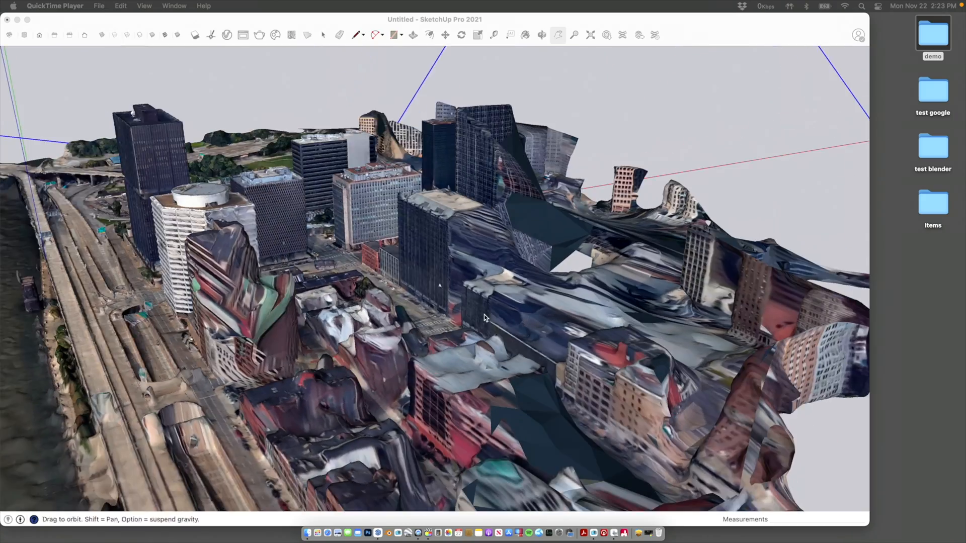
drag(484, 317, 474, 385)
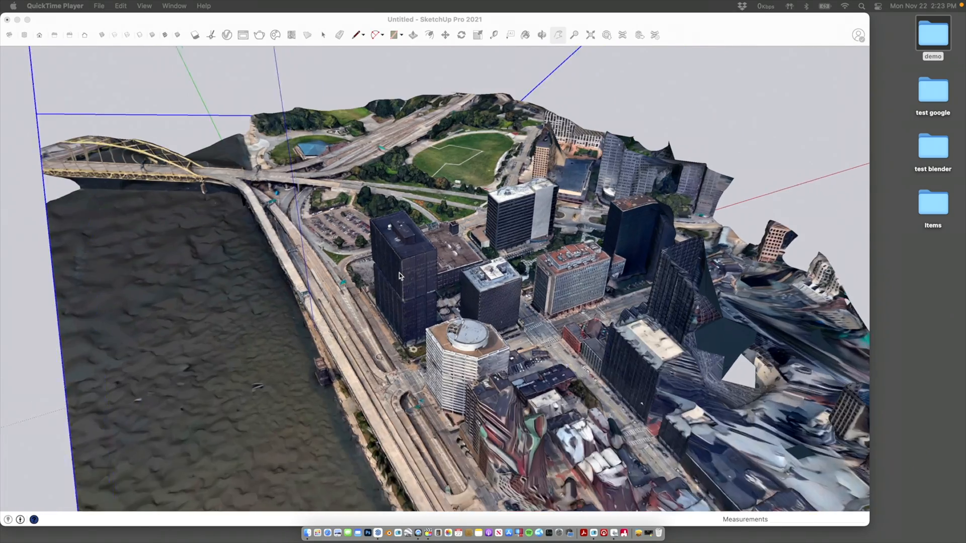
drag(399, 276, 527, 301)
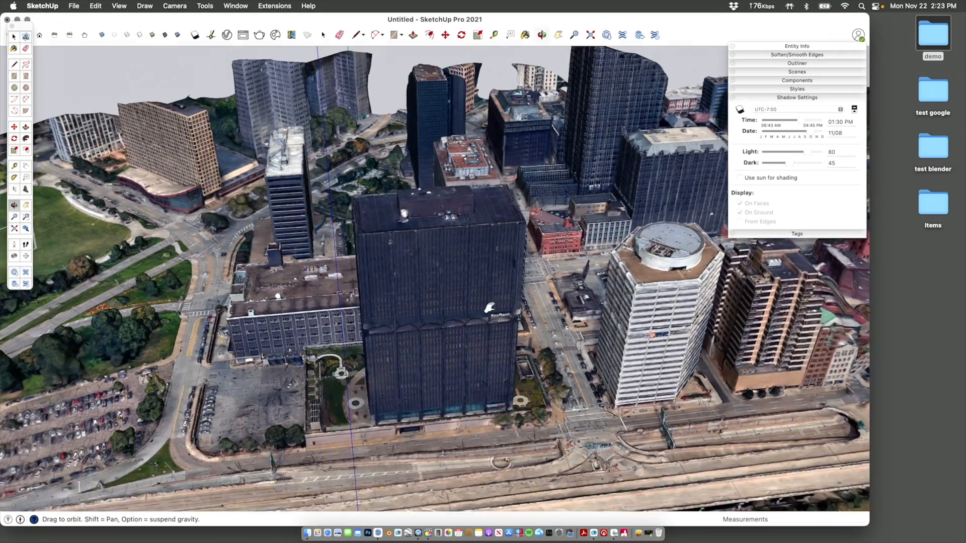
drag(490, 308, 690, 290)
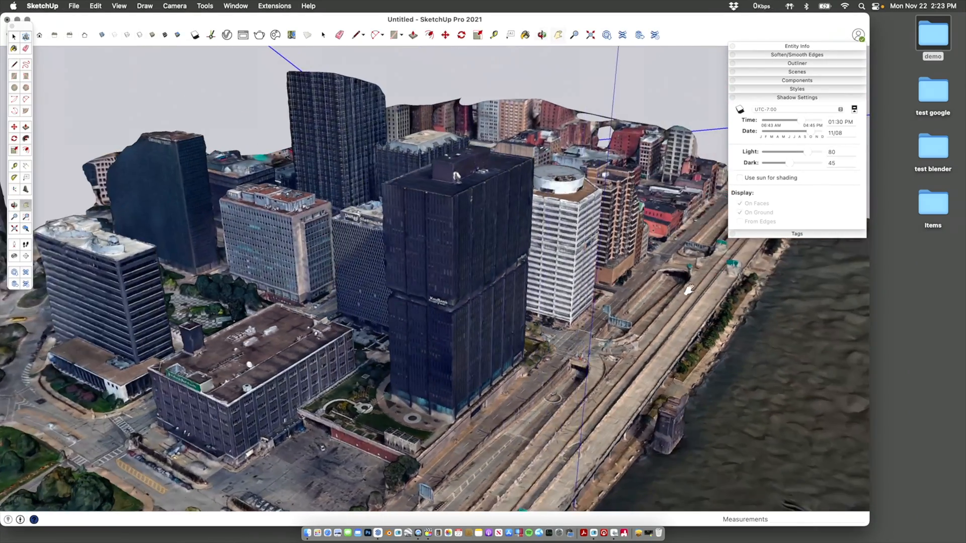